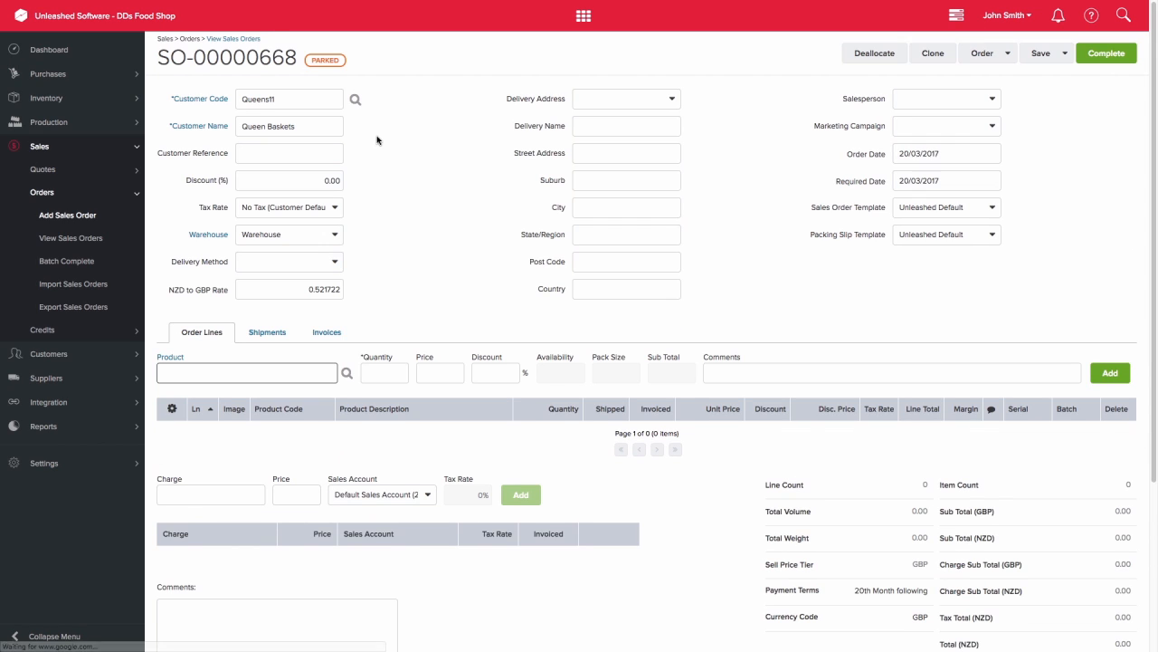
Add Caramel squares and Candy Apple Treats 300g, quantity 5 each, to order SO-00000668
left_click(246, 373)
type("candy")
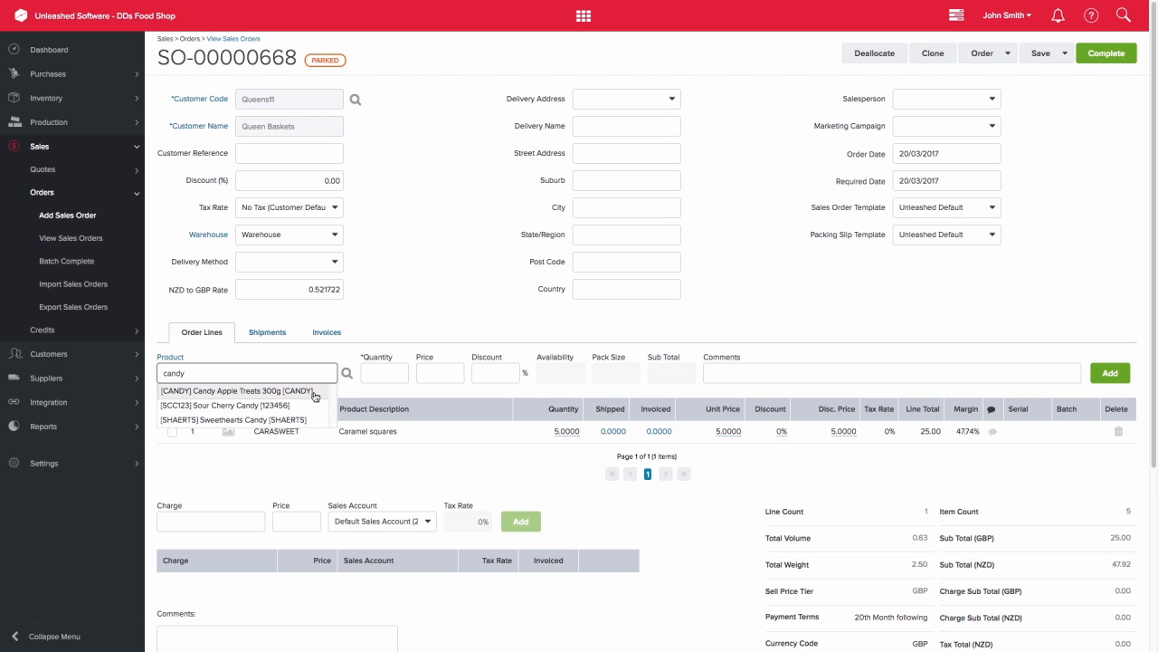
left_click(239, 391)
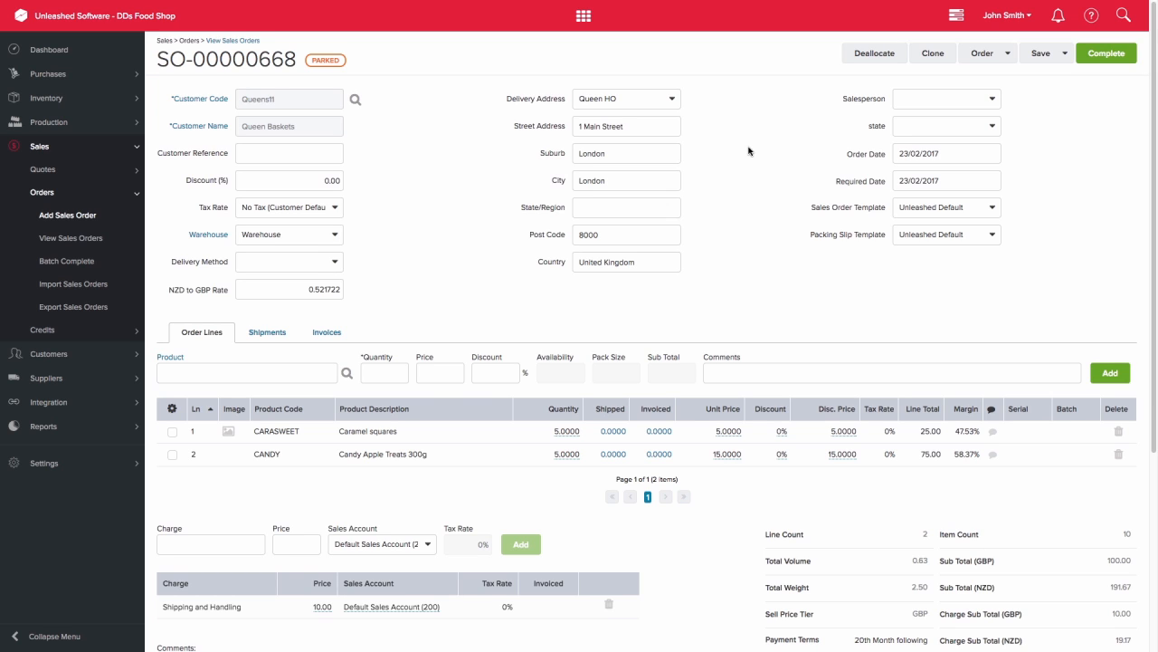
Select the Caramel squares and Candy Apple Treats lines and ship them, five of each
left_click(988, 52)
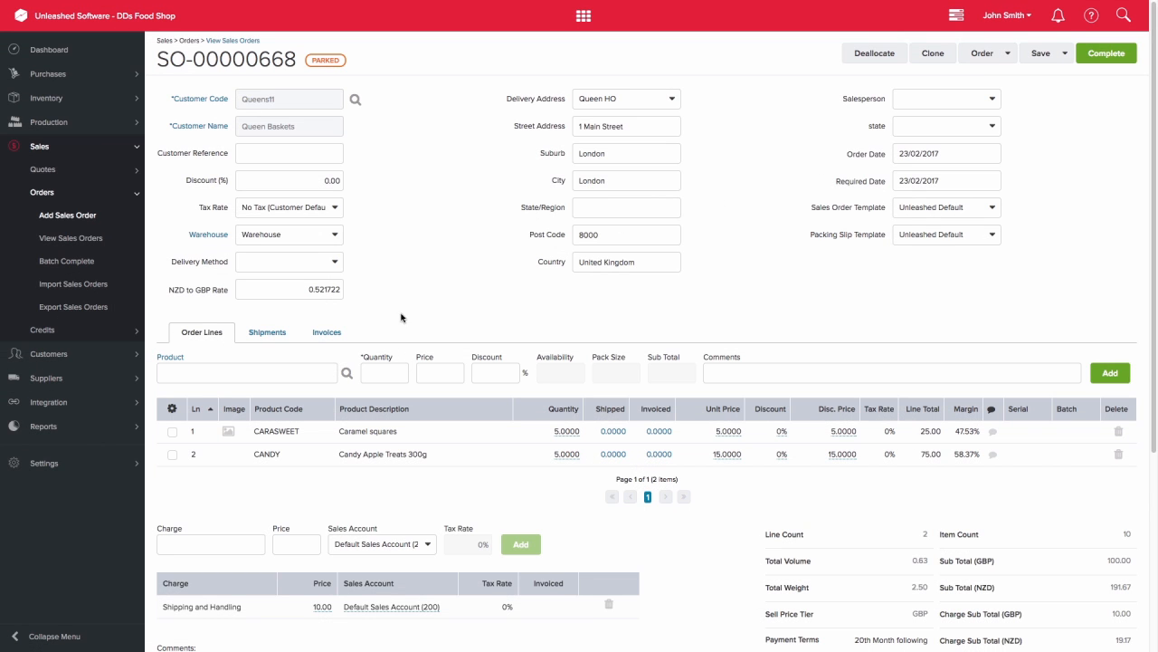
left_click(172, 431)
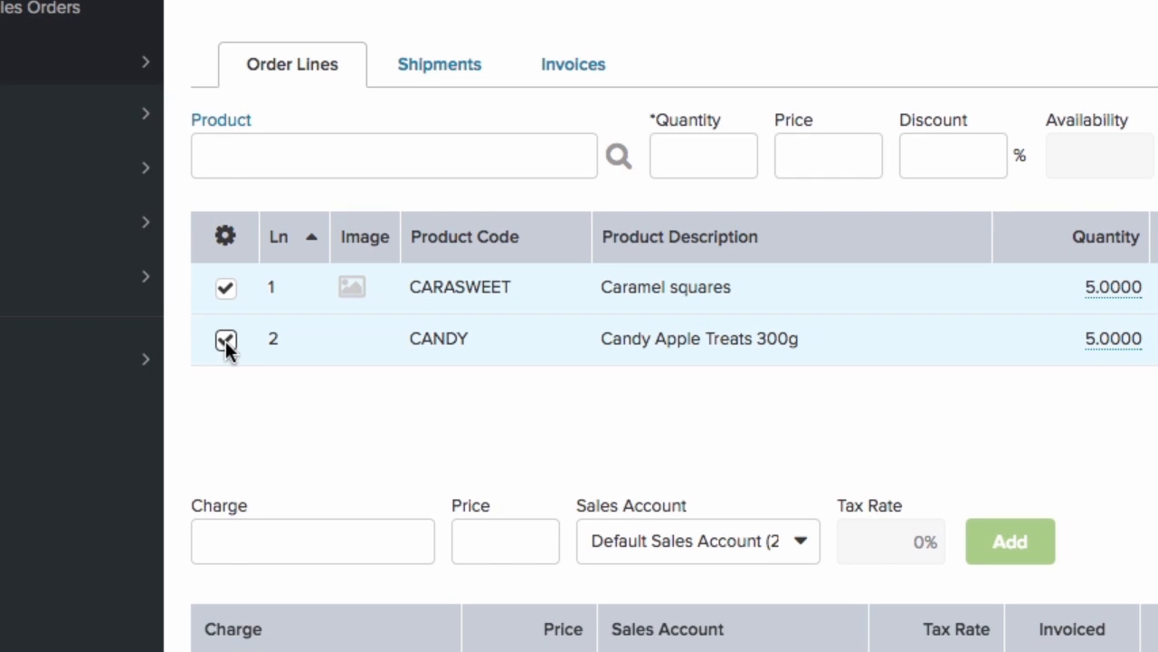
left_click(225, 235)
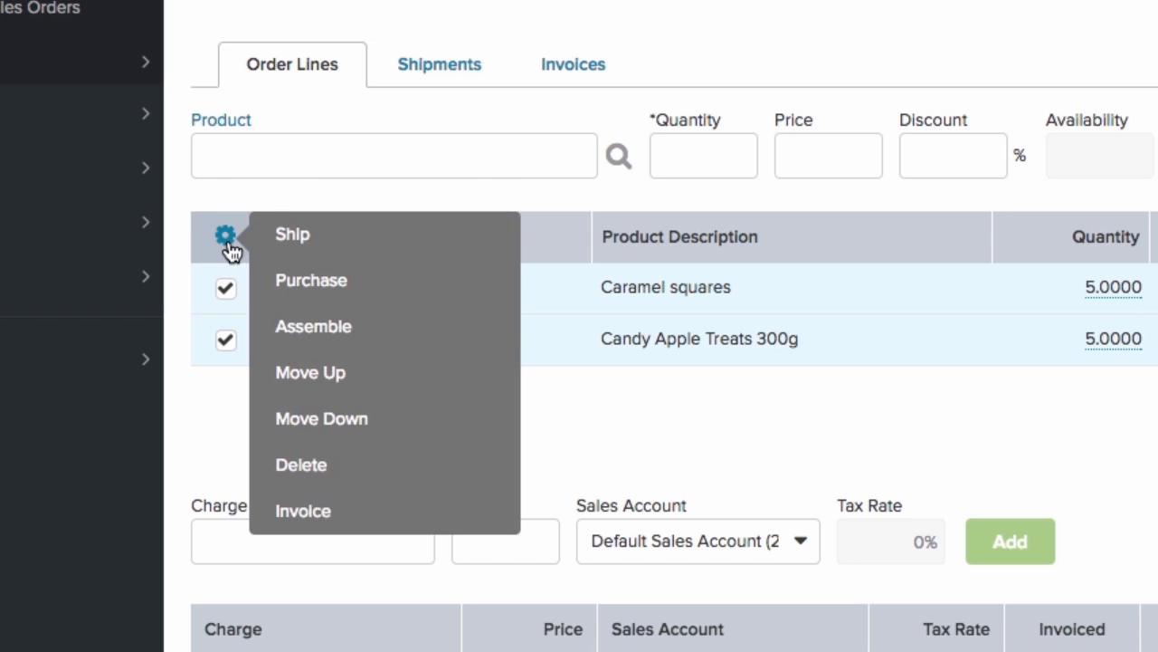
left_click(292, 236)
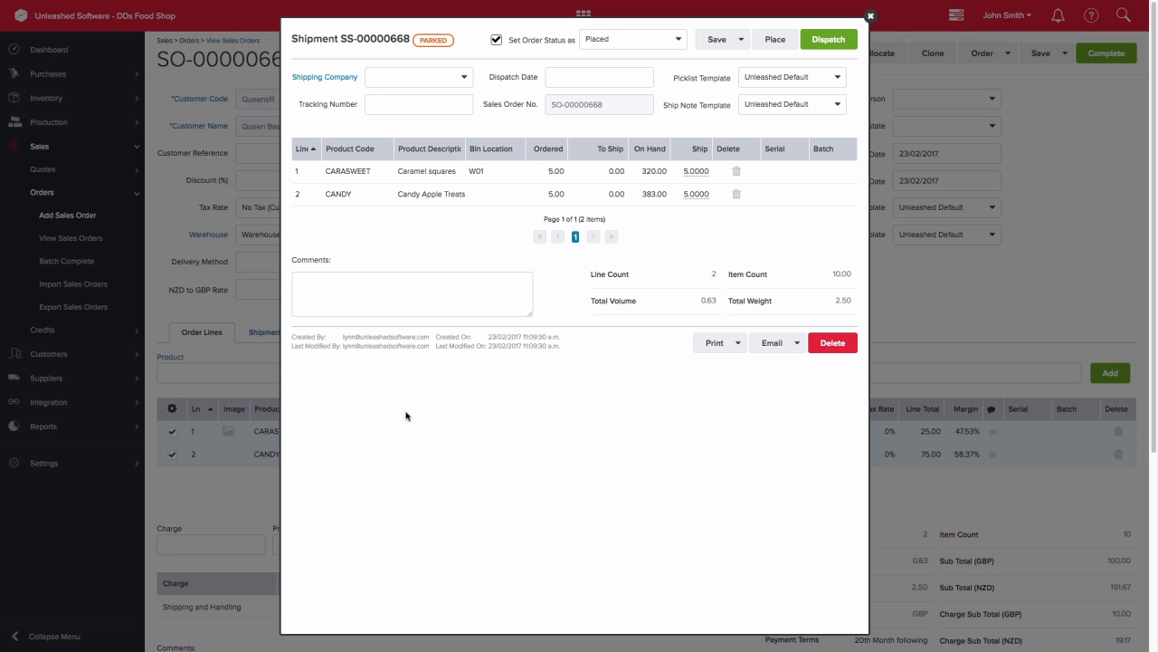
mouse_move(828, 40)
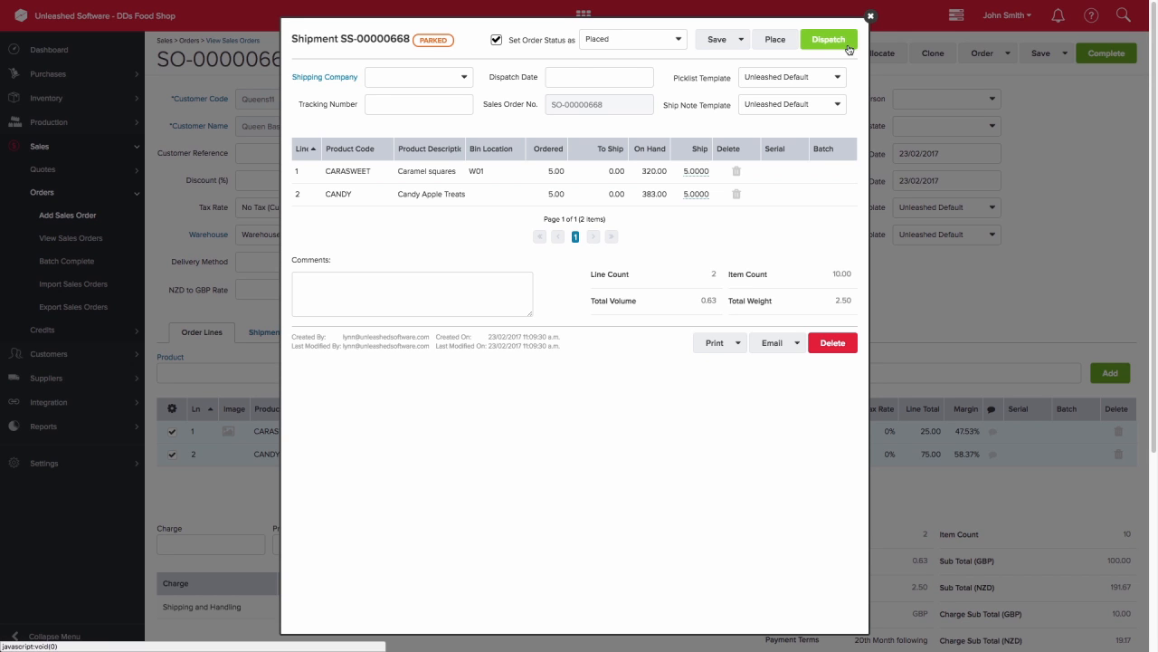
Dispatch shipment SS-00000668 and view it as dispatched in the order's Shipments list
left_click(827, 40)
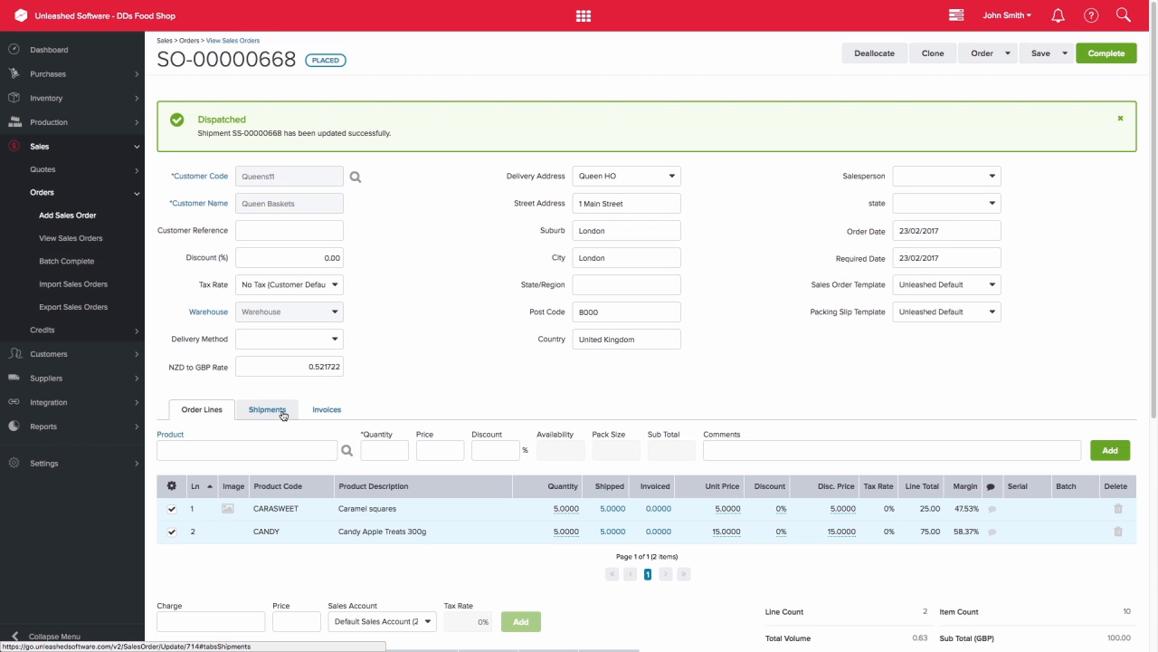
left_click(266, 409)
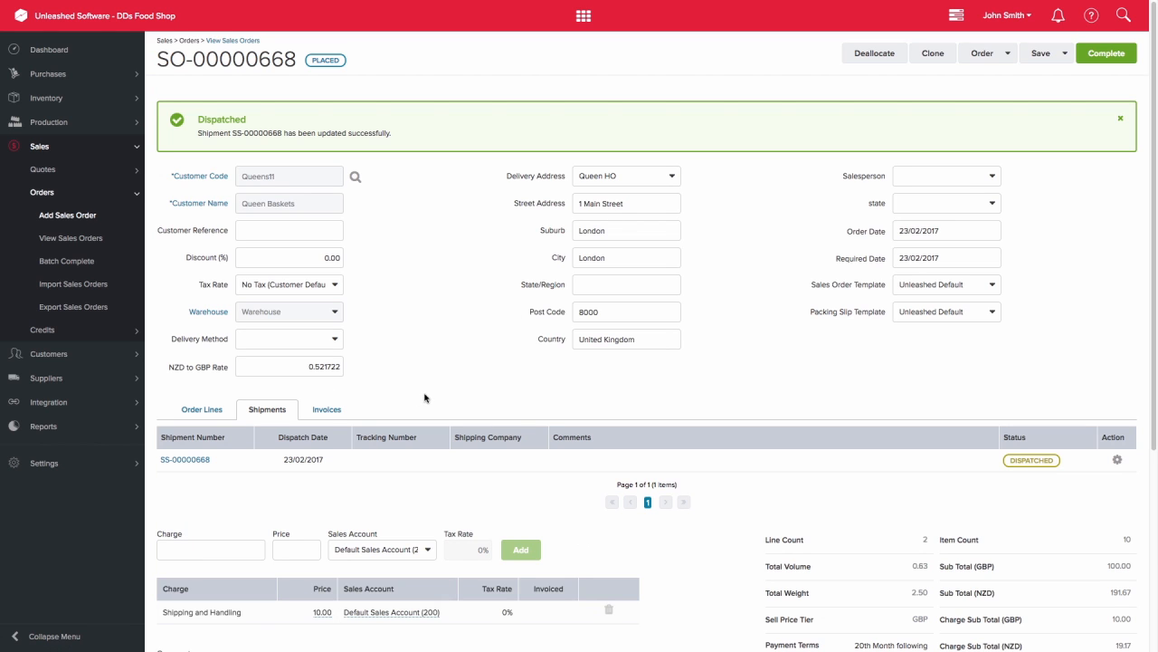